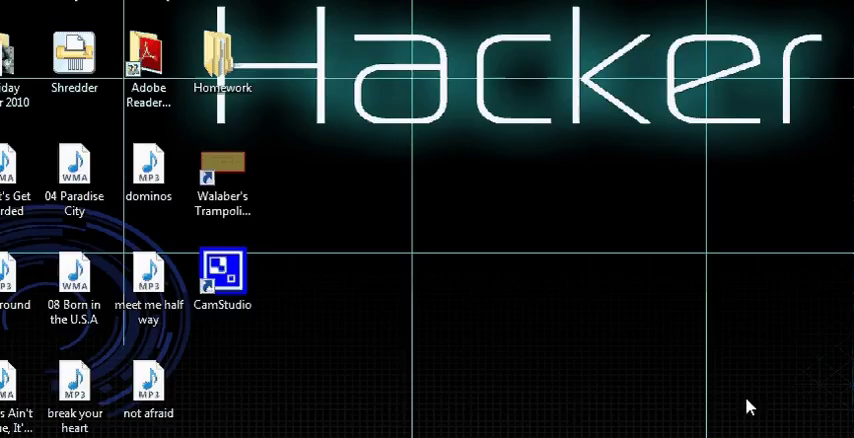
mouse_move(743, 267)
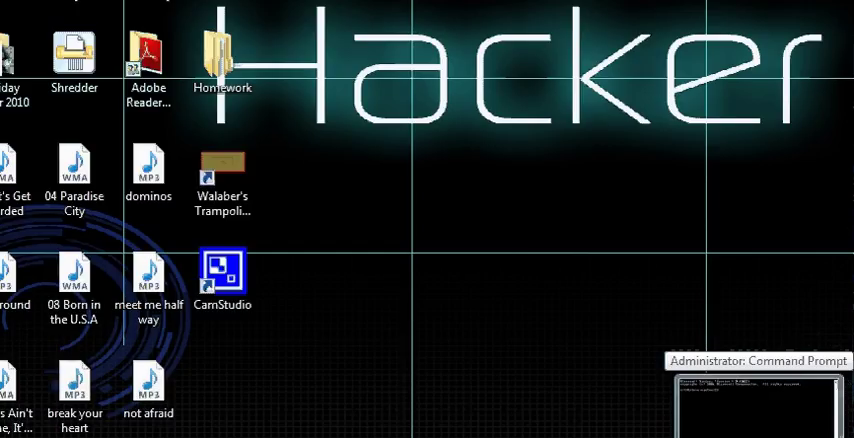
Restore the Administrator Command Prompt window and begin typing a net command.
click(757, 361)
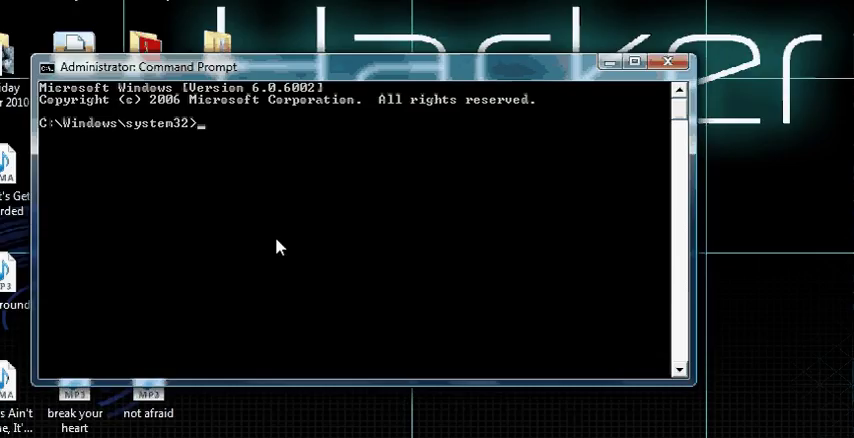
text(ne)
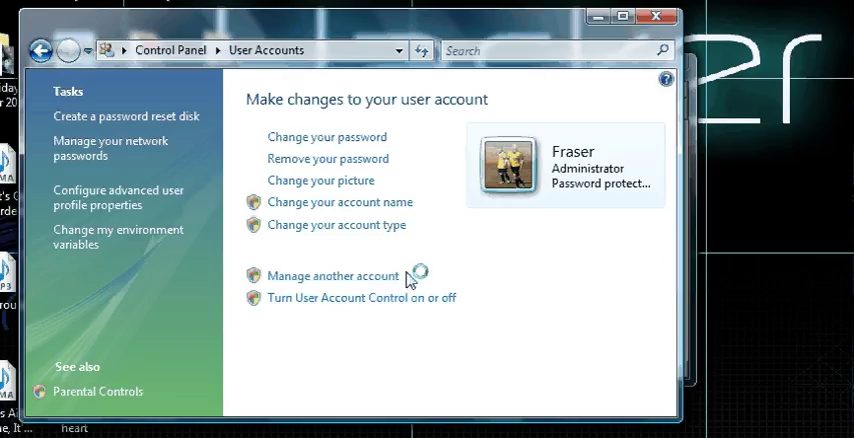
mouse_move(112, 110)
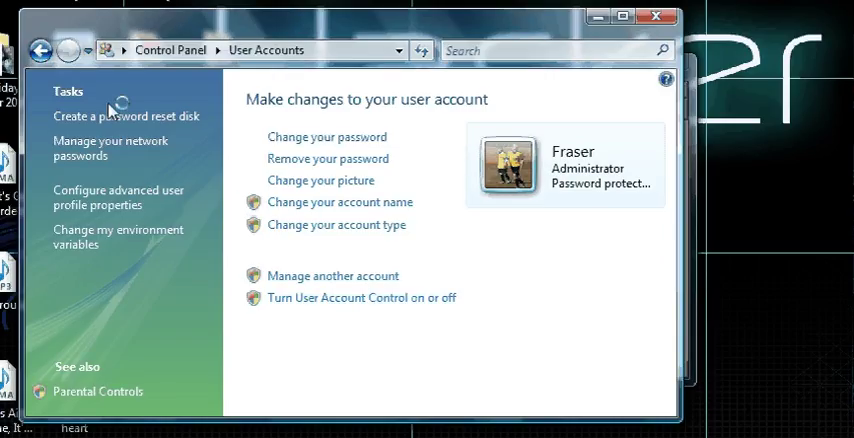
View the existing accounts (administrator and Guest), then return to User Accounts.
click(332, 275)
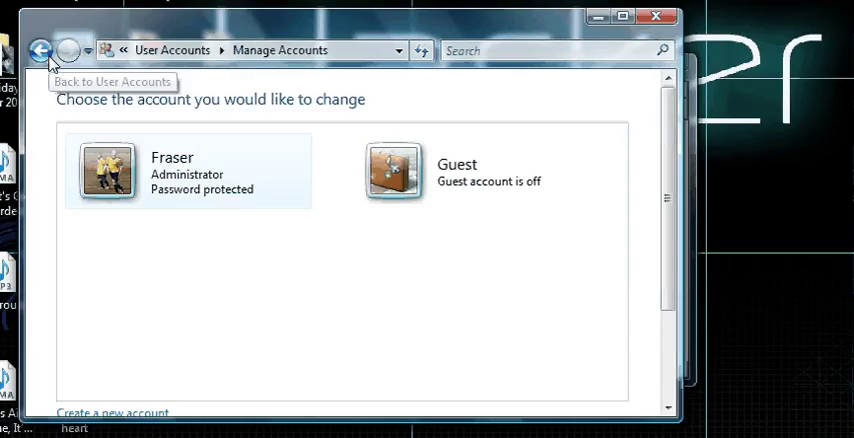
click(40, 50)
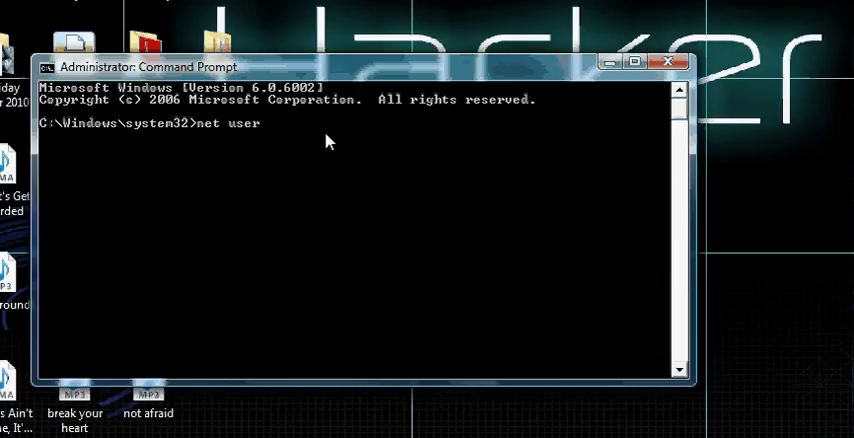
Add user 'test' with net user, then start setting its password.
text(test /add)
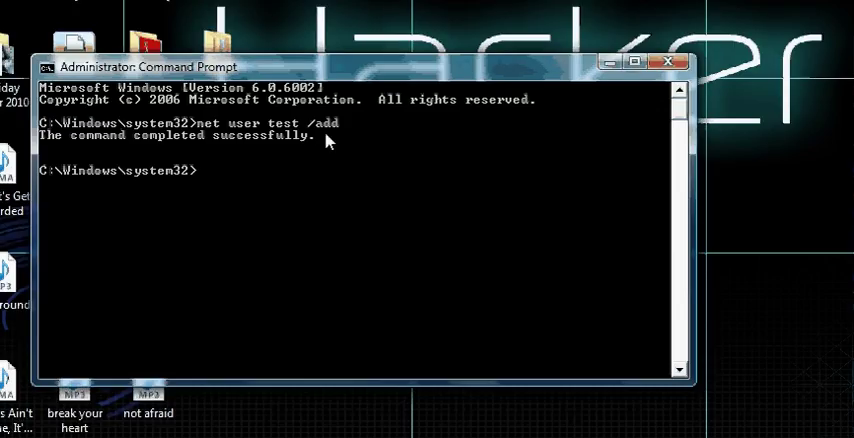
mouse_move(212, 188)
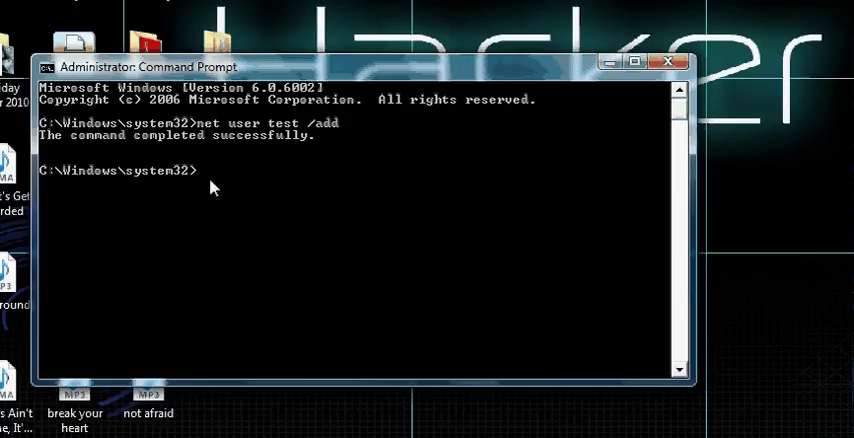
text(net user)
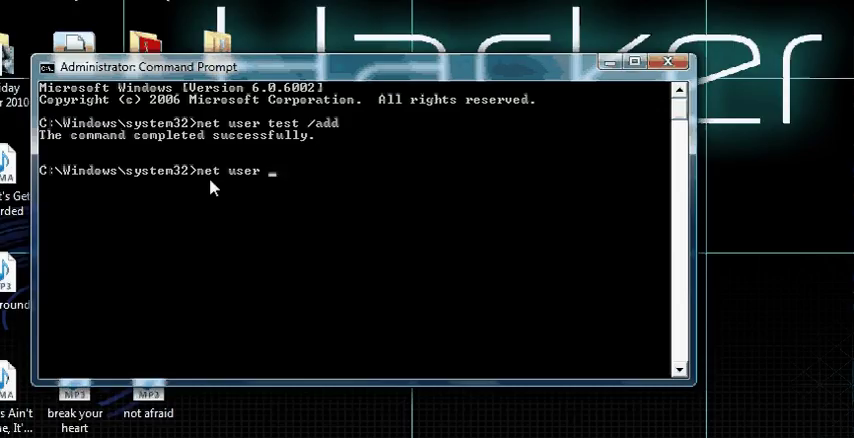
text(test *)
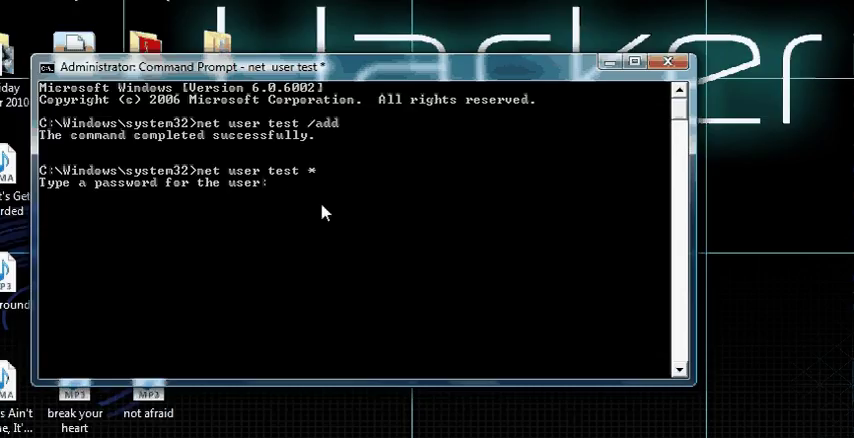
mouse_move(561, 138)
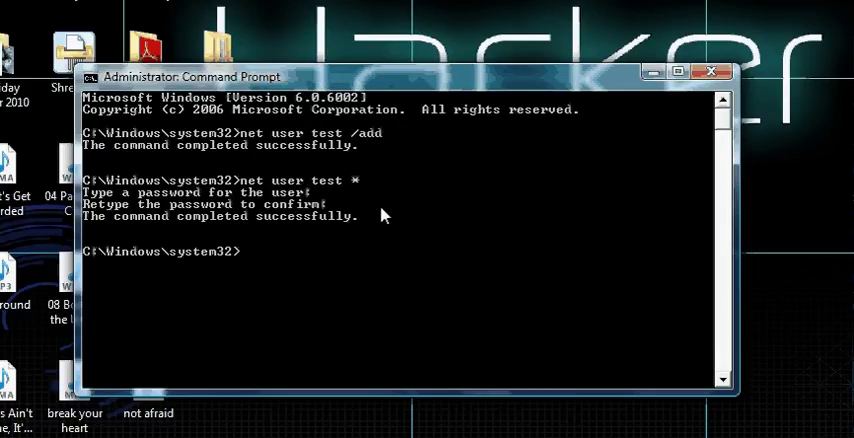
mouse_move(455, 305)
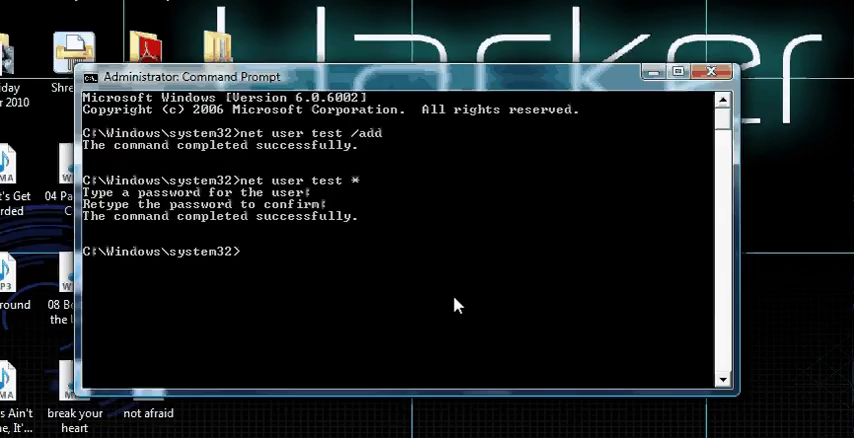
Run 'net user test *' and submit a new password for test.
text(net user)
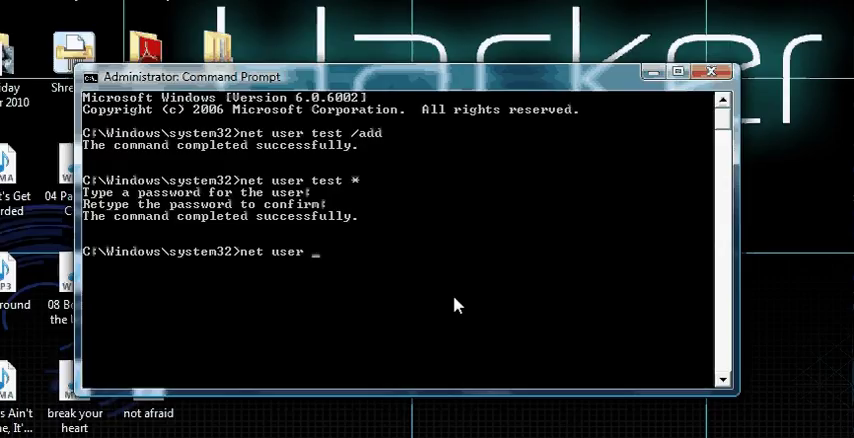
text(t)
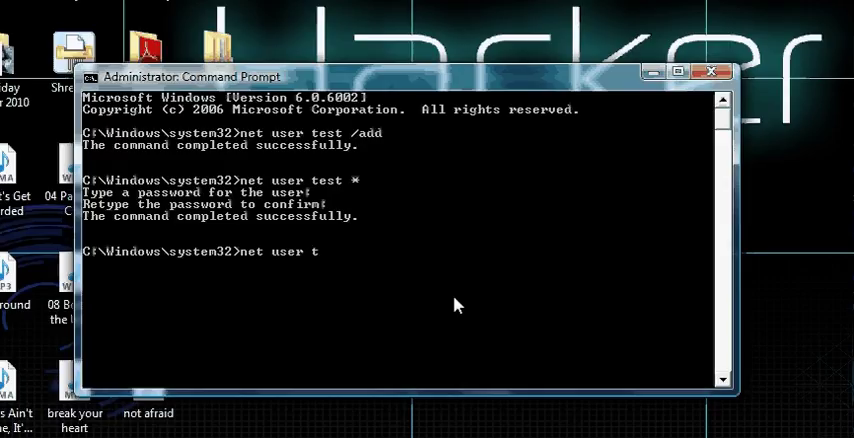
text(est)
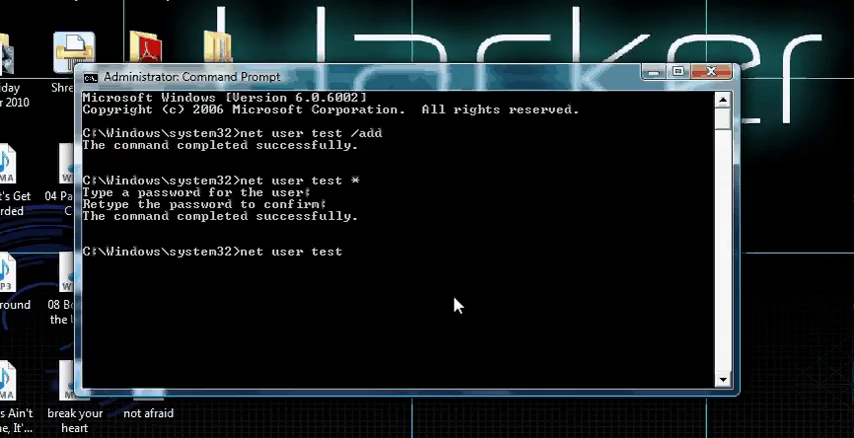
text(*)
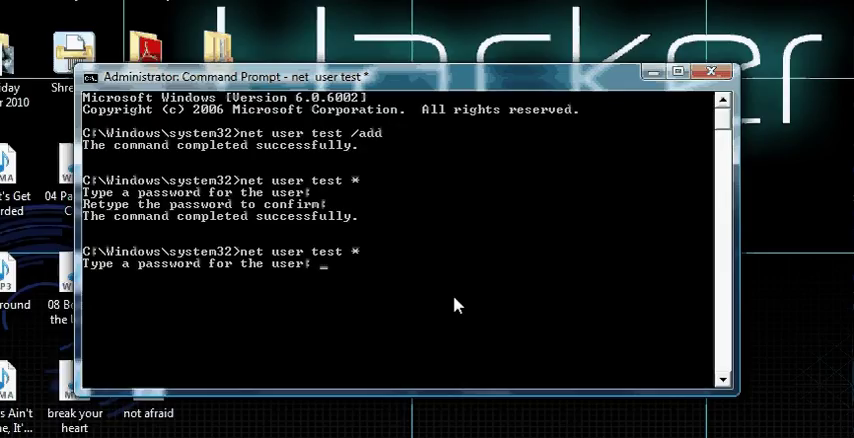
key(Return)
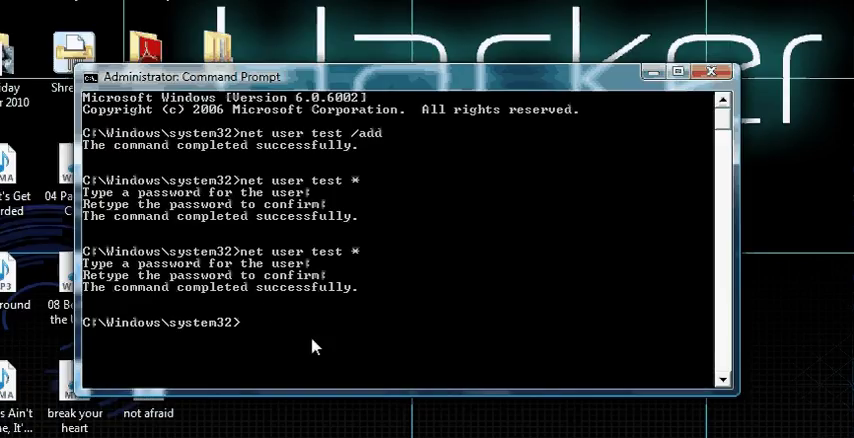
mouse_move(540, 430)
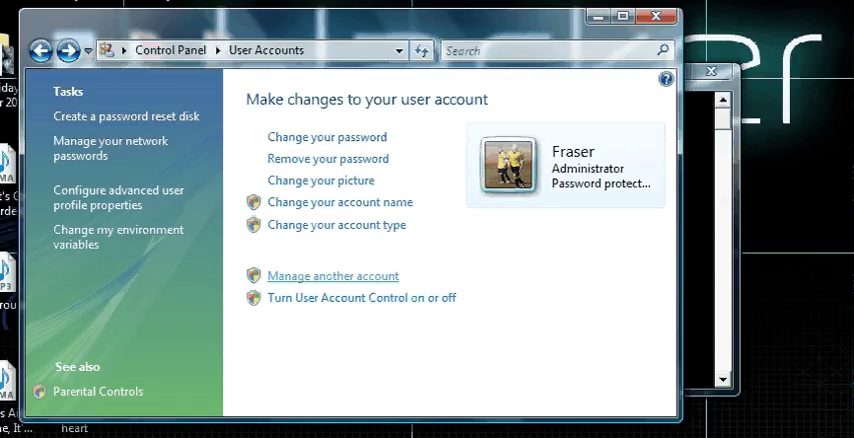
Choose Manage another account on the User Accounts page.
click(332, 276)
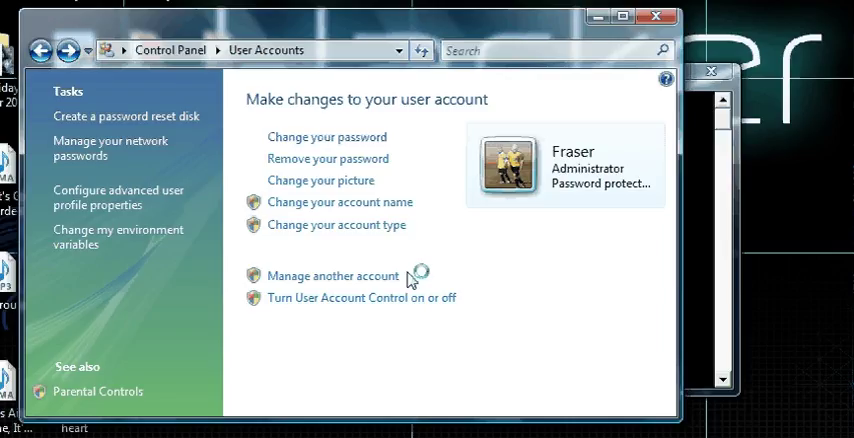
click(332, 275)
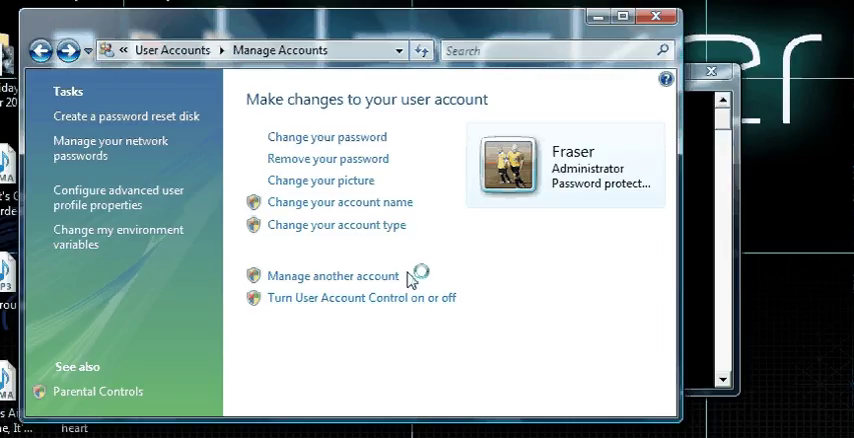